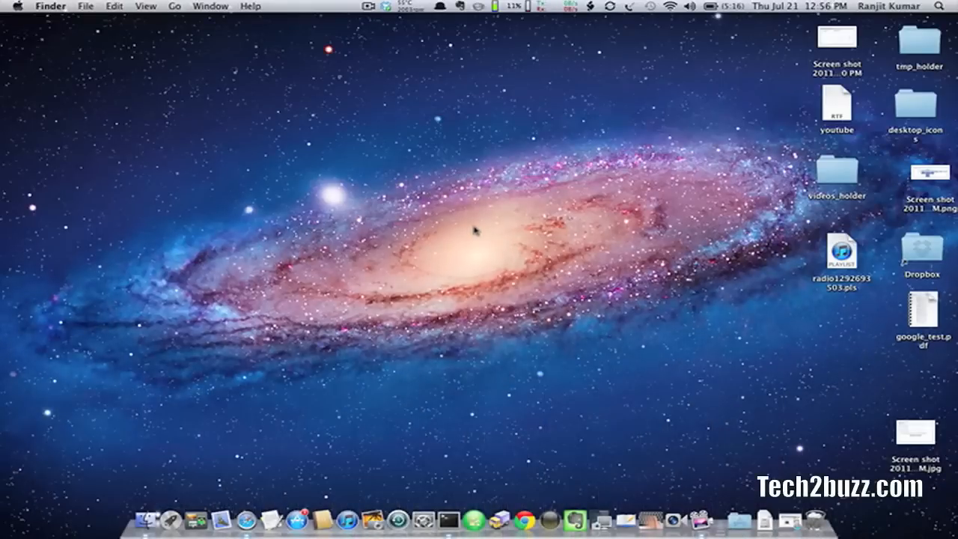
mouse_move(470, 131)
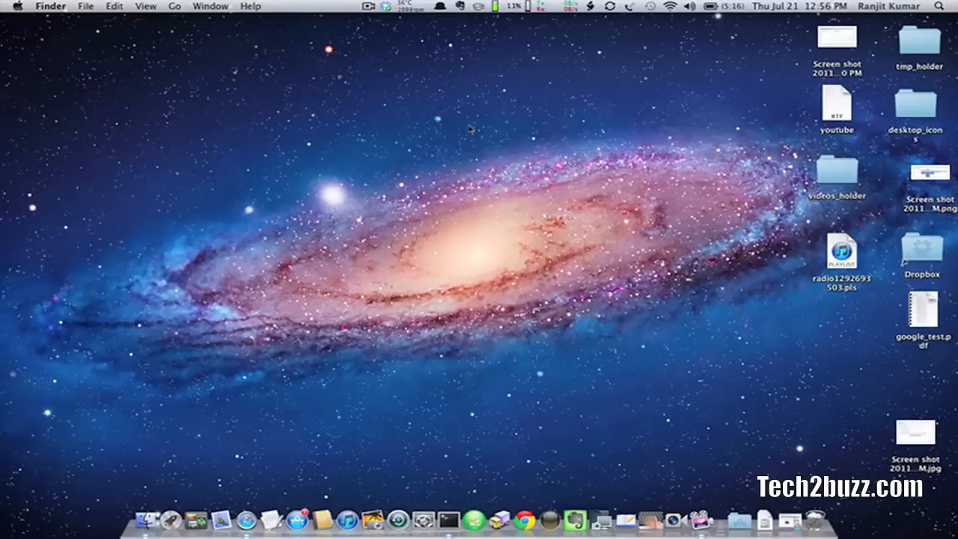
mouse_move(173, 96)
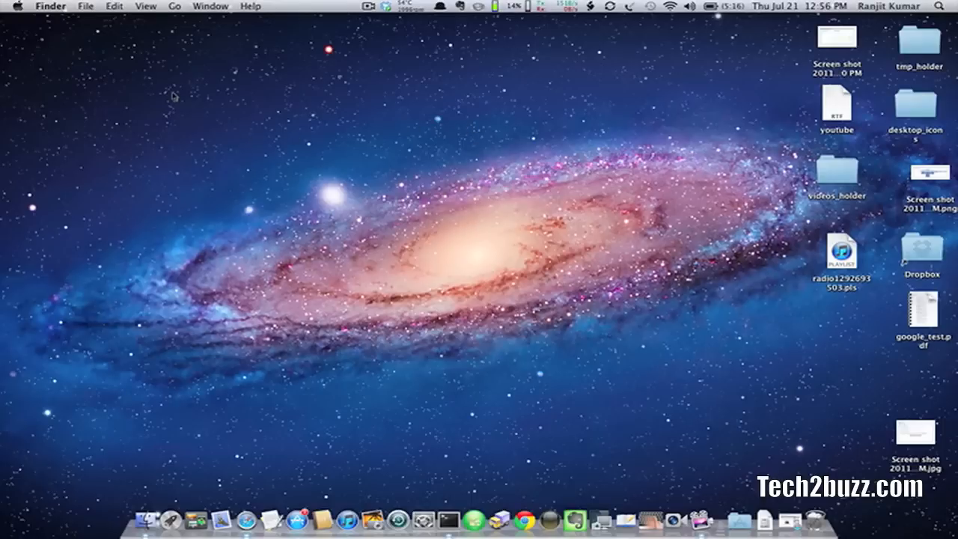
- Open the Apple menu from the menu bar
left_click(20, 7)
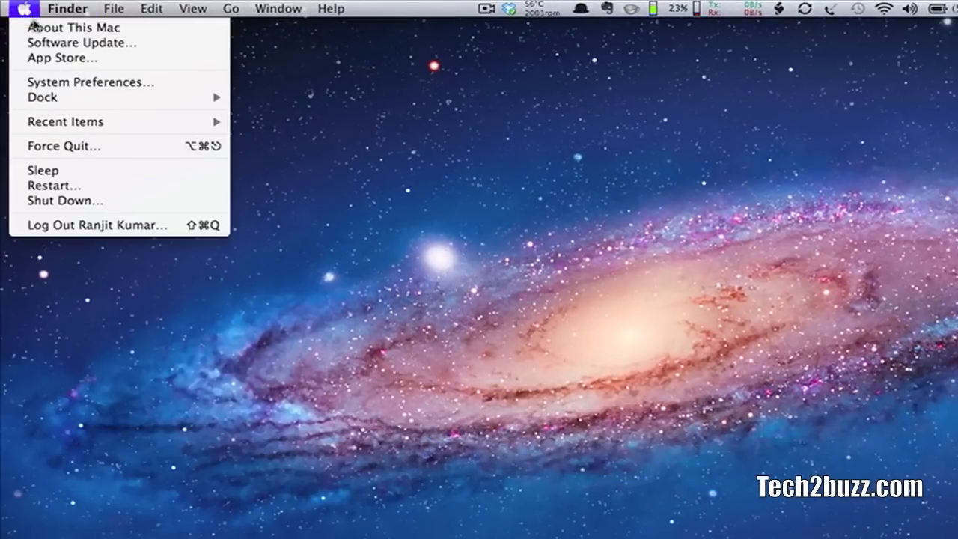
- View About This Mac (Mac OS X 10.7, processor, memory), then close it
left_click(73, 27)
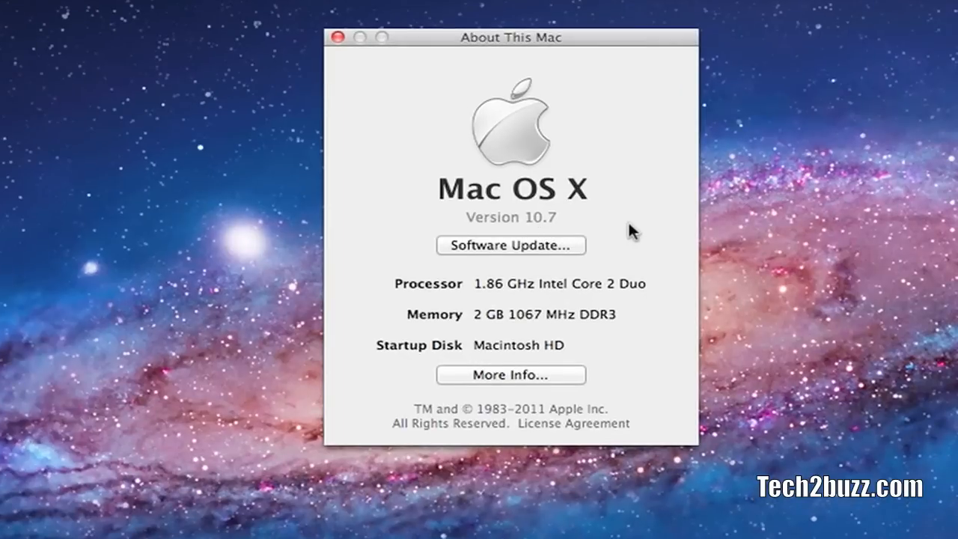
mouse_move(546, 315)
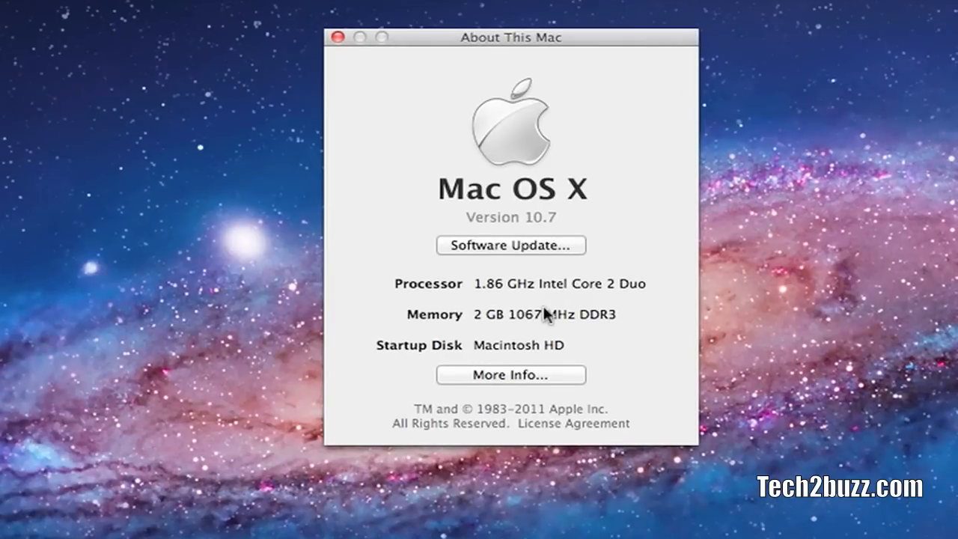
mouse_move(509, 303)
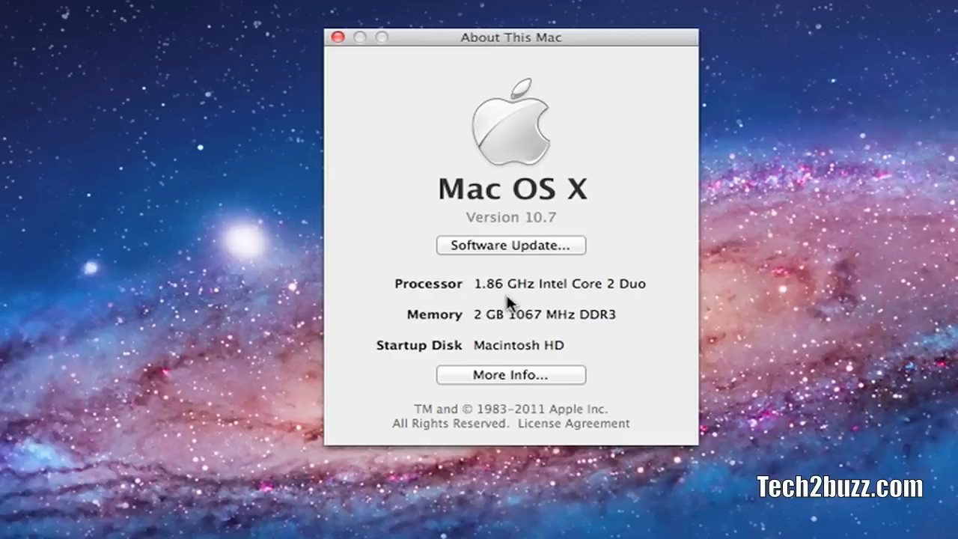
mouse_move(366, 67)
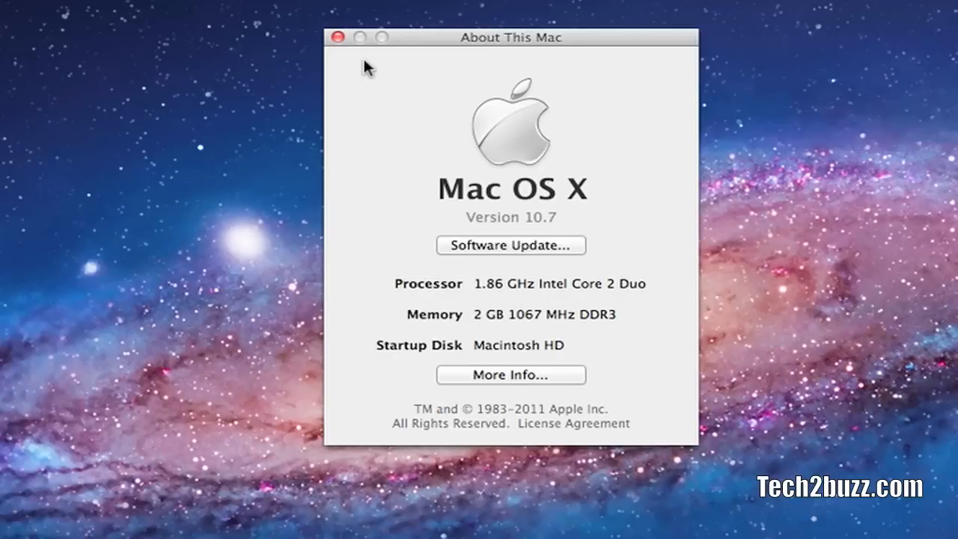
mouse_move(339, 37)
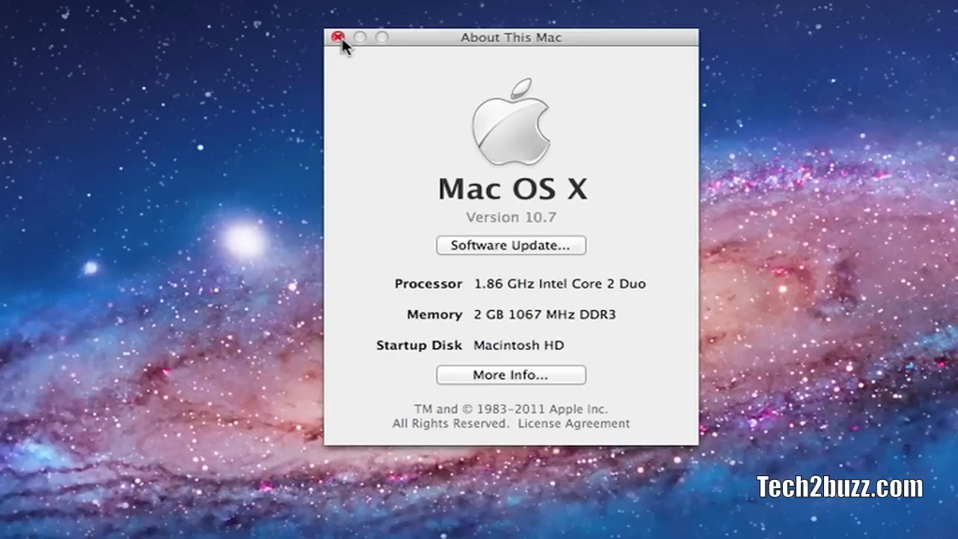
left_click(341, 38)
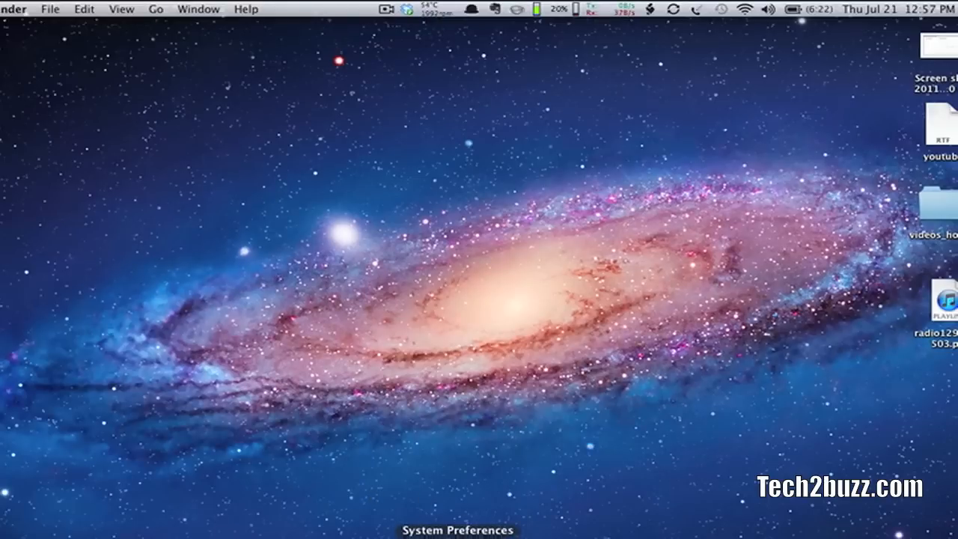
- Show the Scroll & Zoom options in System Preferences' Trackpad pane
left_click(456, 530)
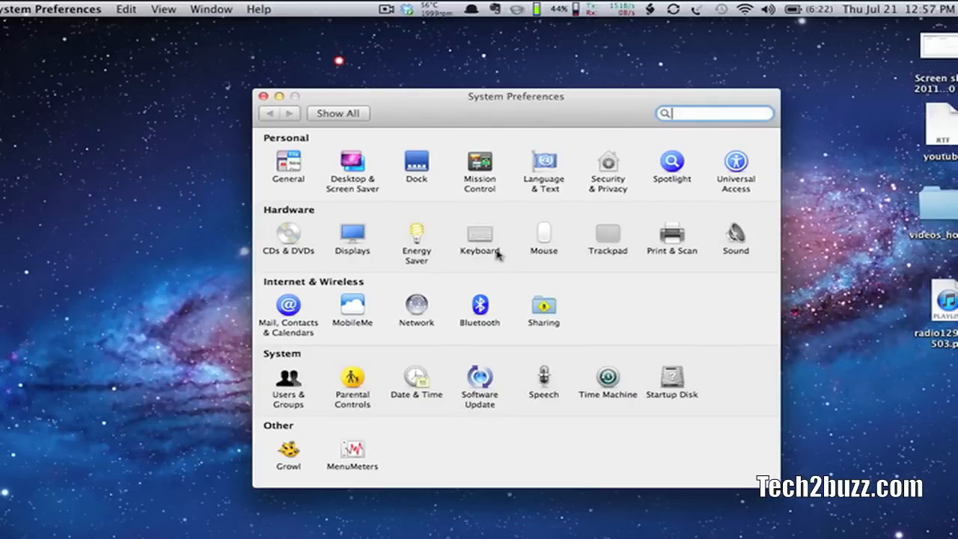
mouse_move(488, 261)
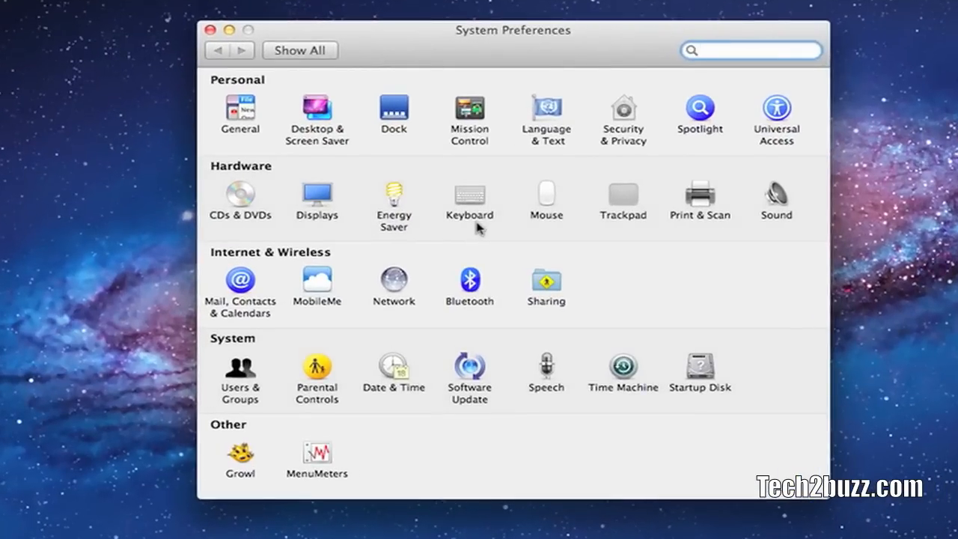
mouse_move(692, 282)
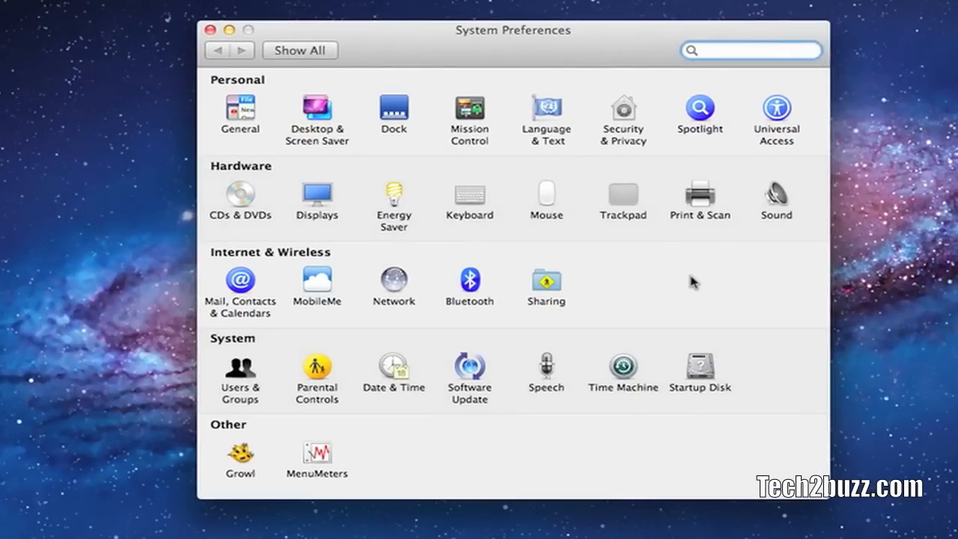
left_click(623, 198)
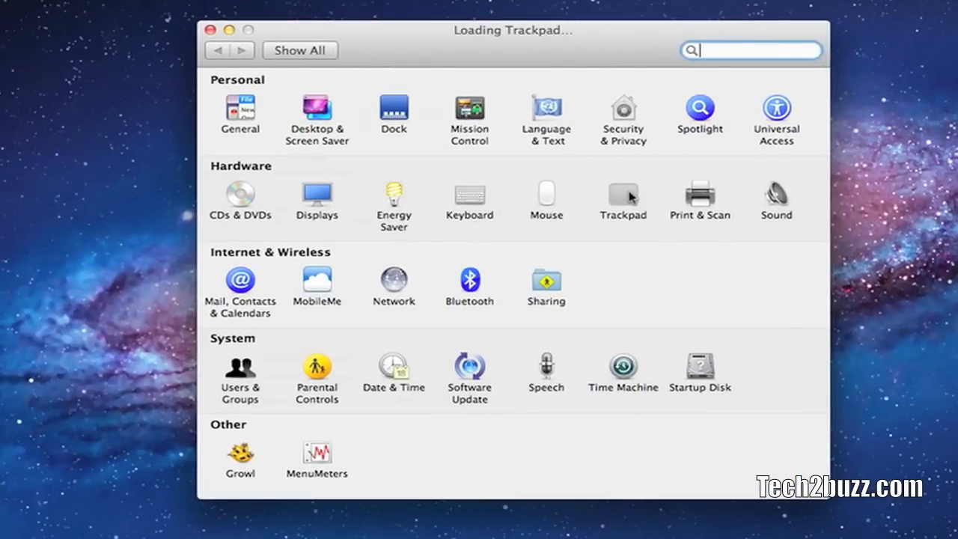
left_click(623, 194)
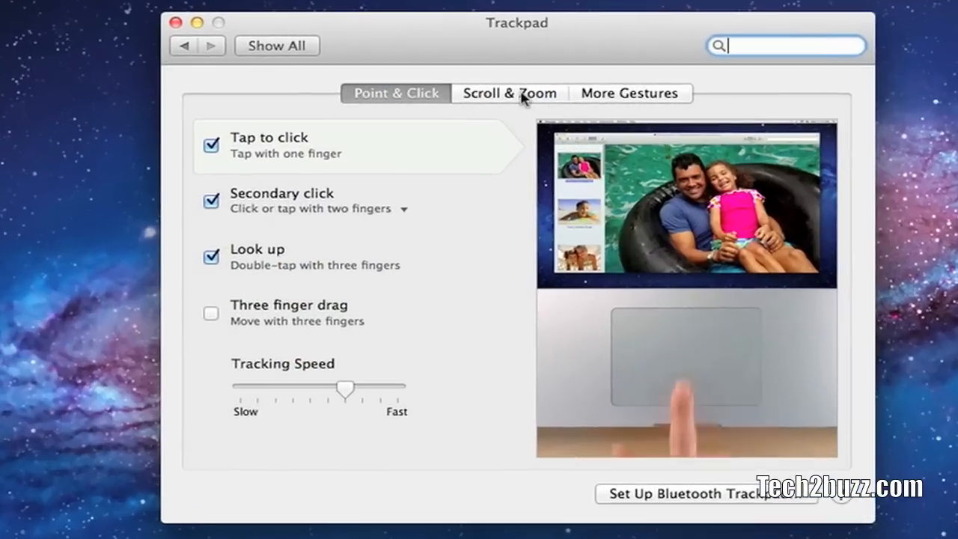
left_click(510, 92)
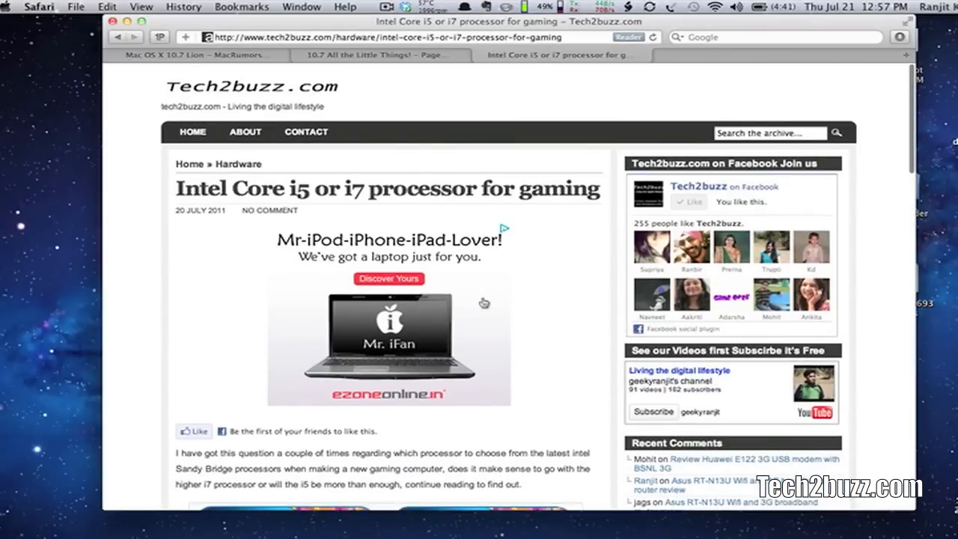
- Scroll the i5-or-i7 article, return to the Tech2buzz home page and browse its listings
scroll("down", 3)
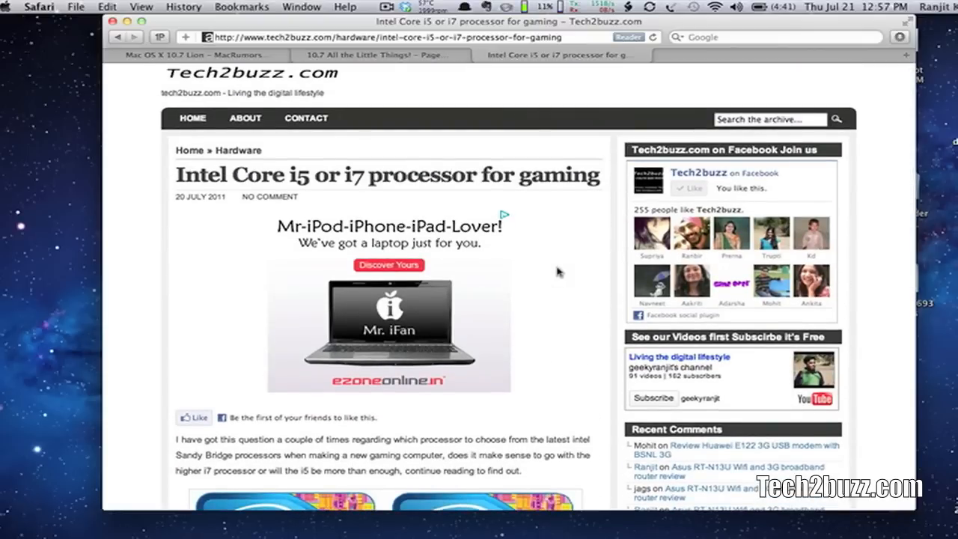
scroll("down", 3)
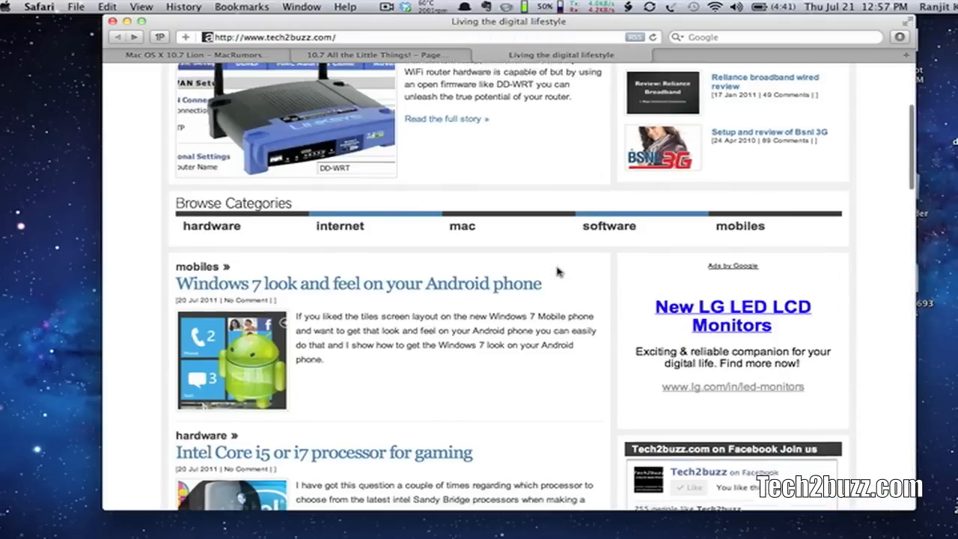
left_click(324, 453)
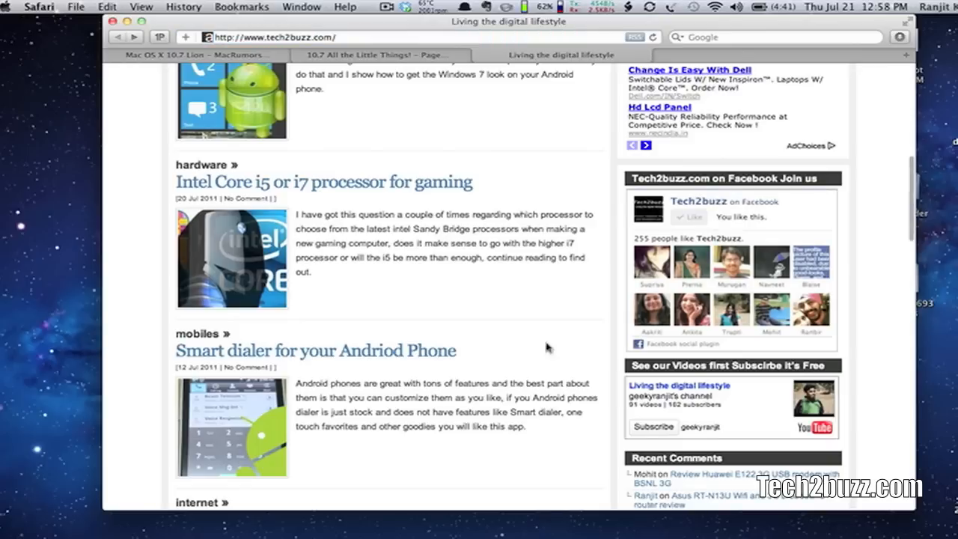
scroll("up", 3)
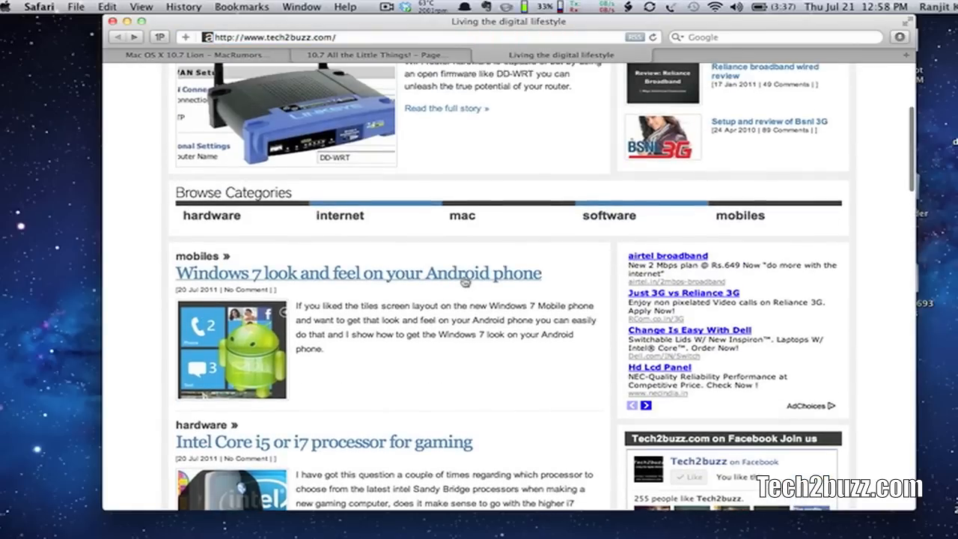
left_click(358, 273)
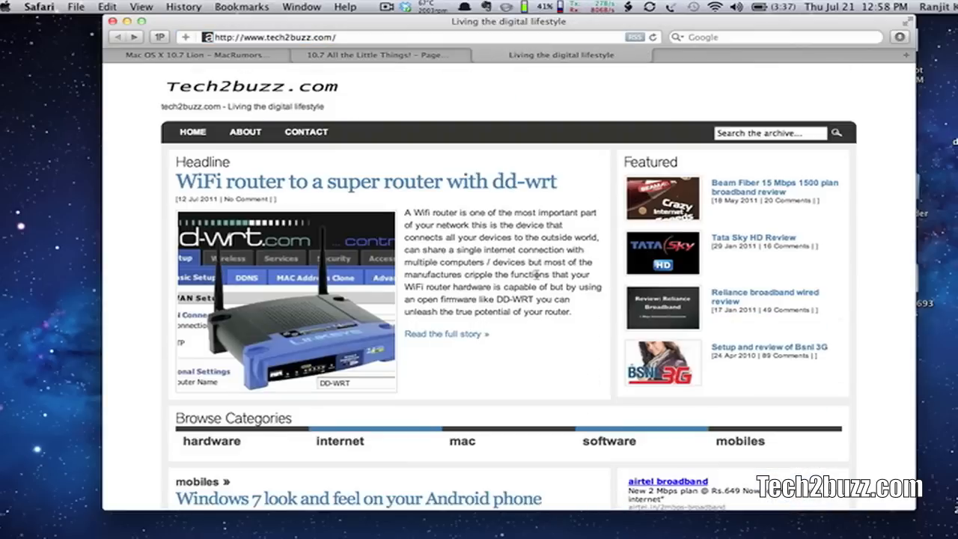
scroll("down", 3)
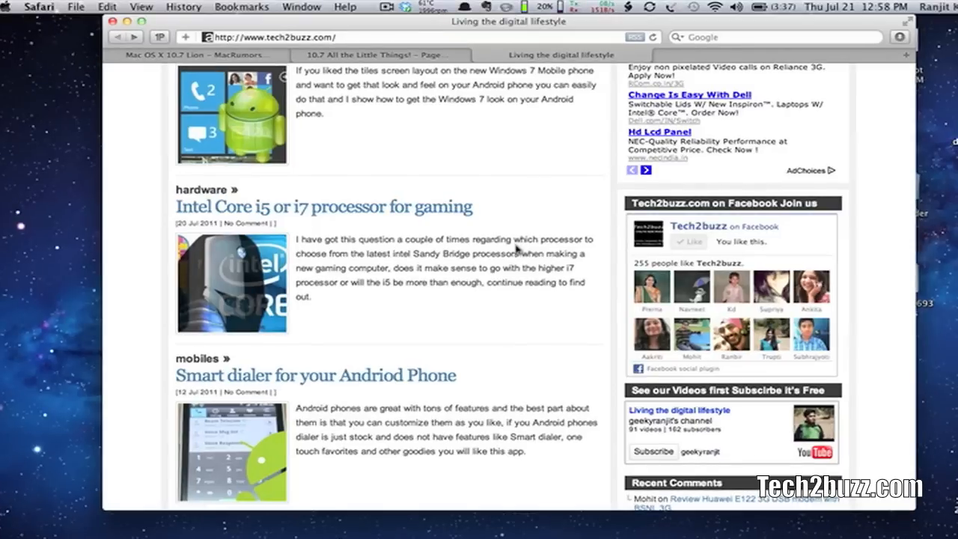
mouse_move(335, 333)
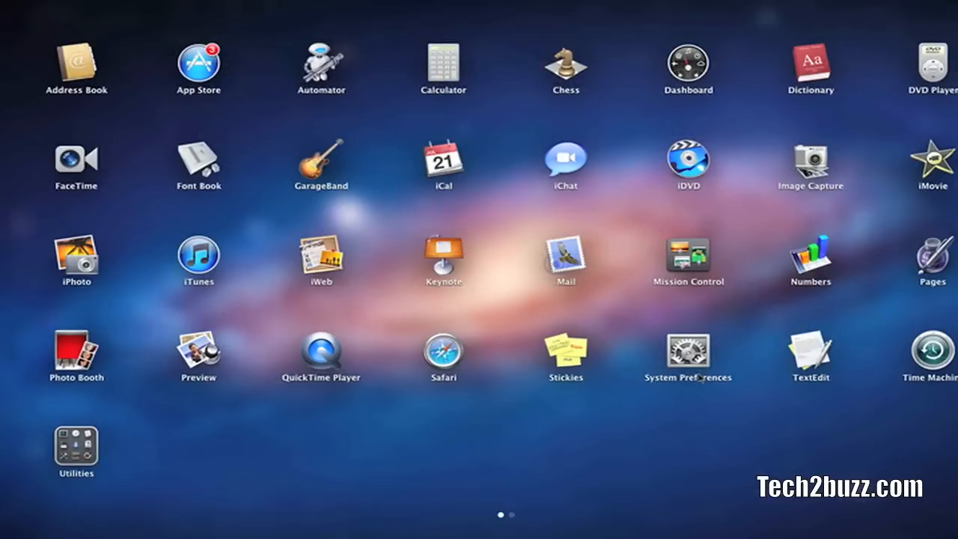
mouse_move(591, 261)
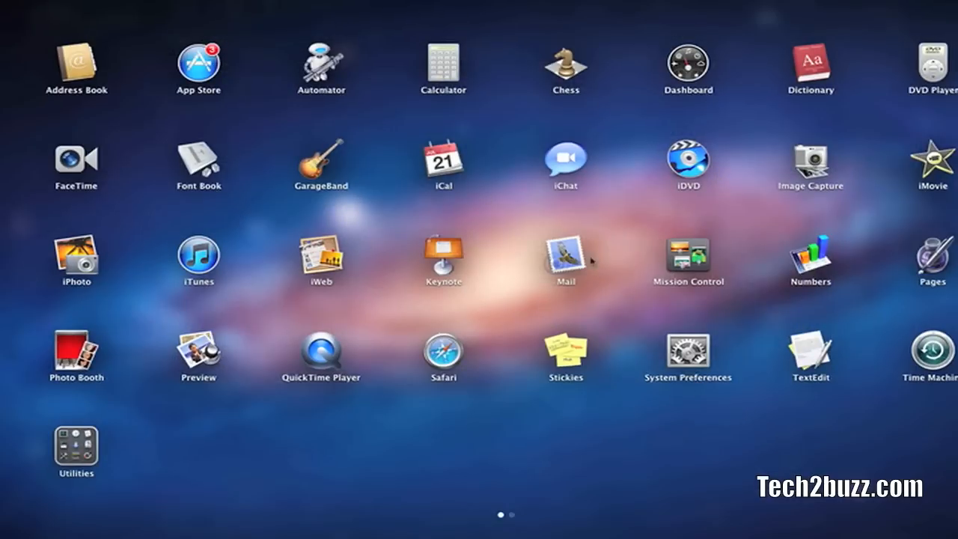
mouse_move(555, 278)
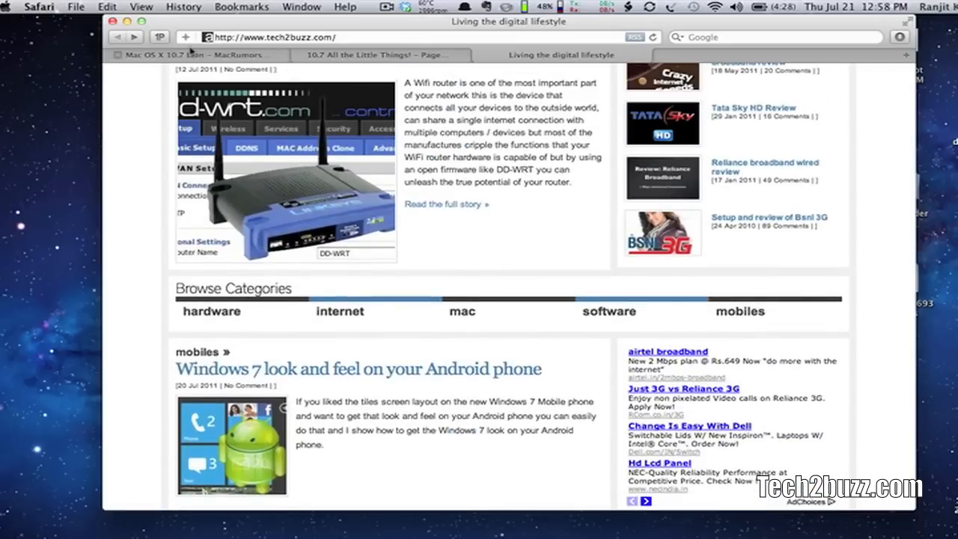
mouse_move(544, 206)
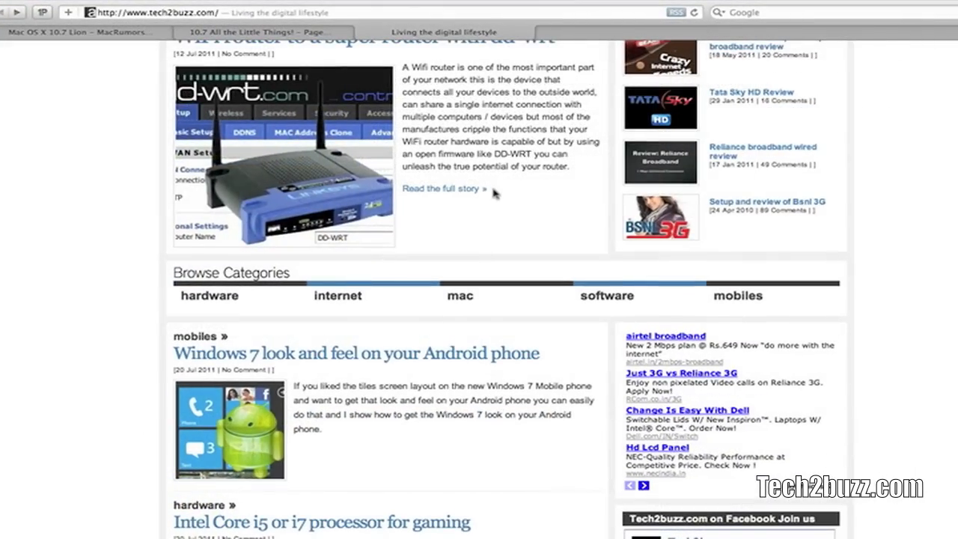
- Scroll the Tech2buzz home page up and down
scroll("up", 3)
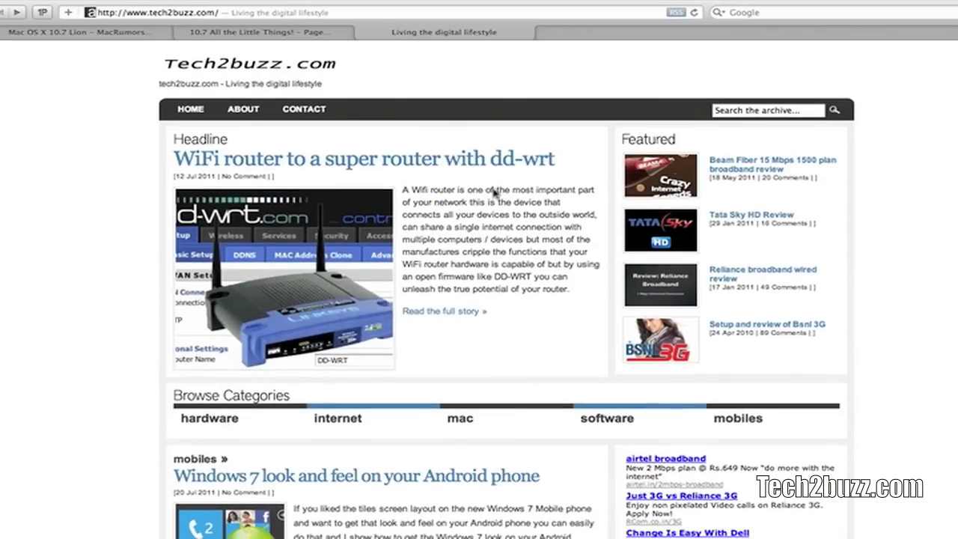
scroll("down", 3)
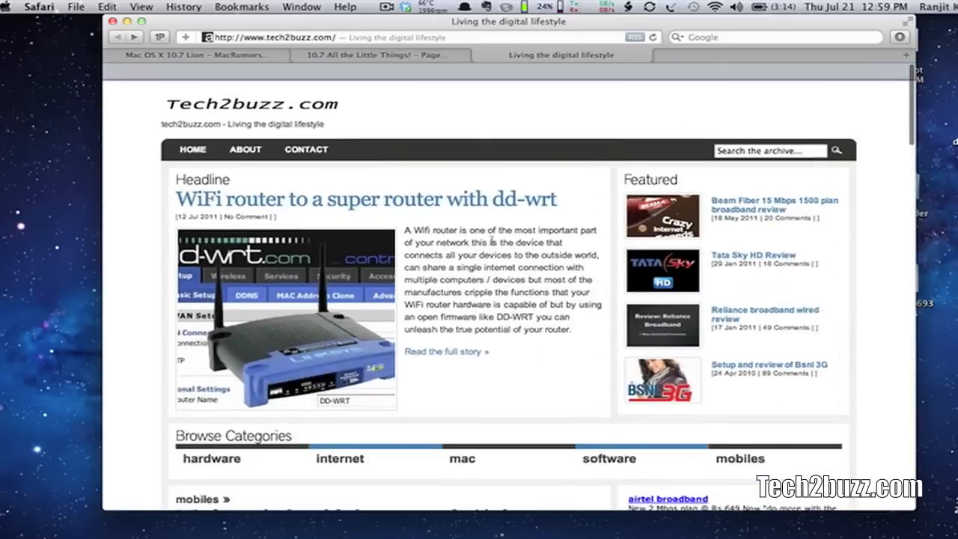
scroll("down", 3)
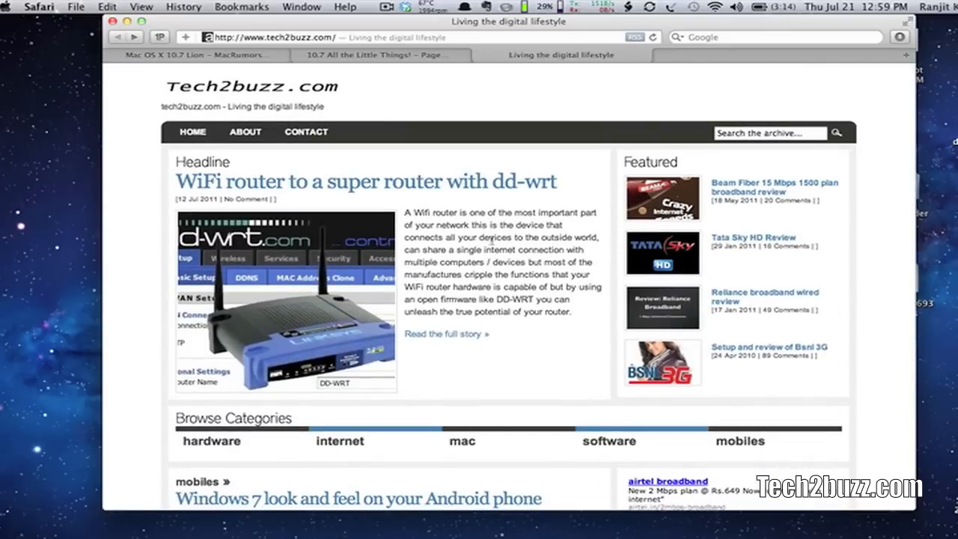
scroll("down", 3)
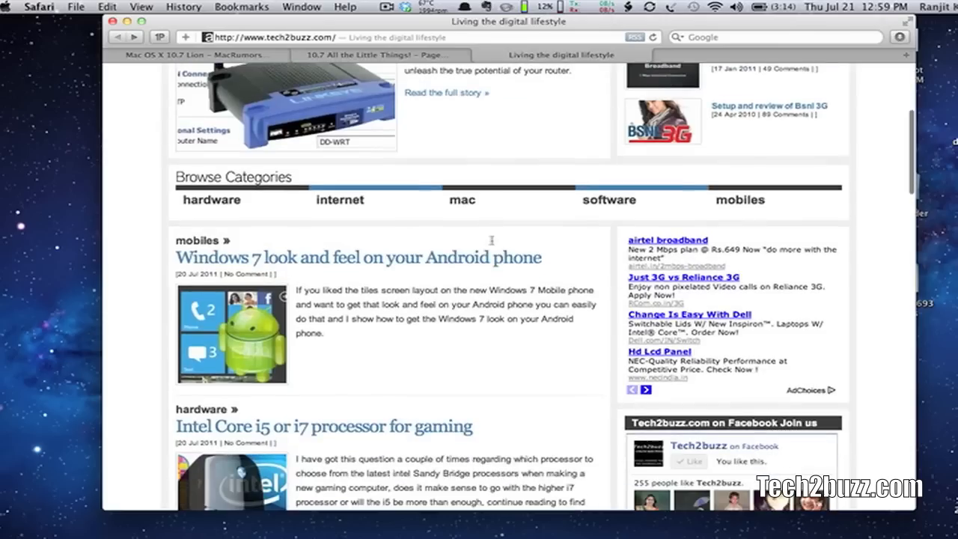
scroll("down", 3)
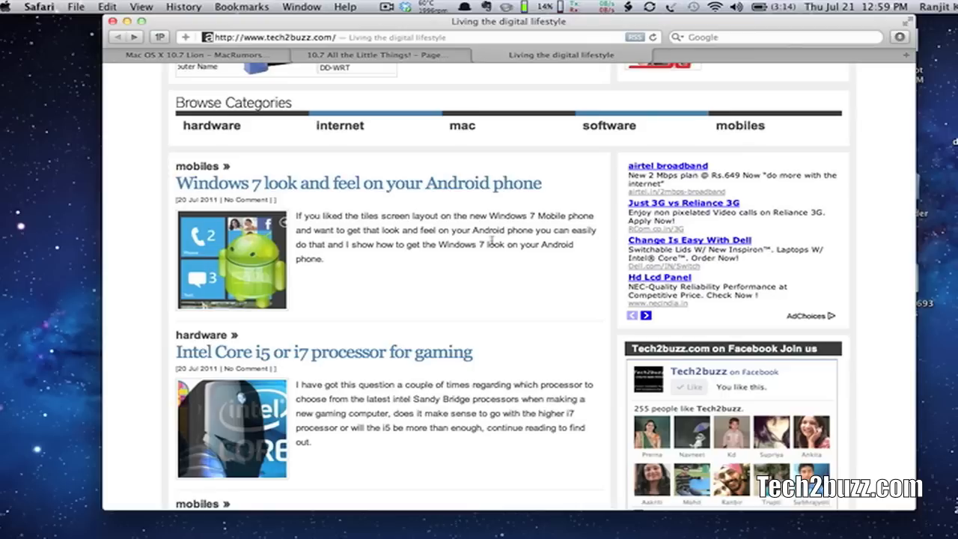
scroll("up", 3)
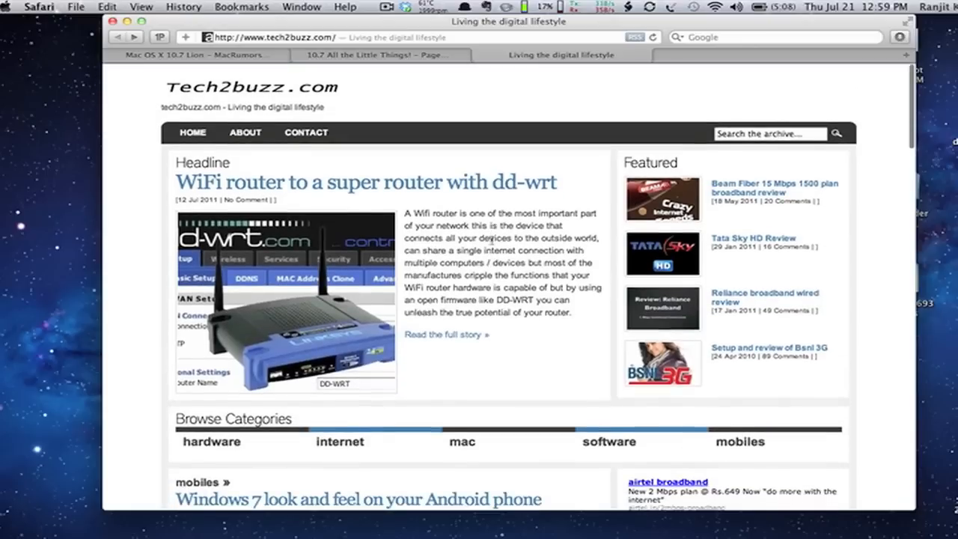